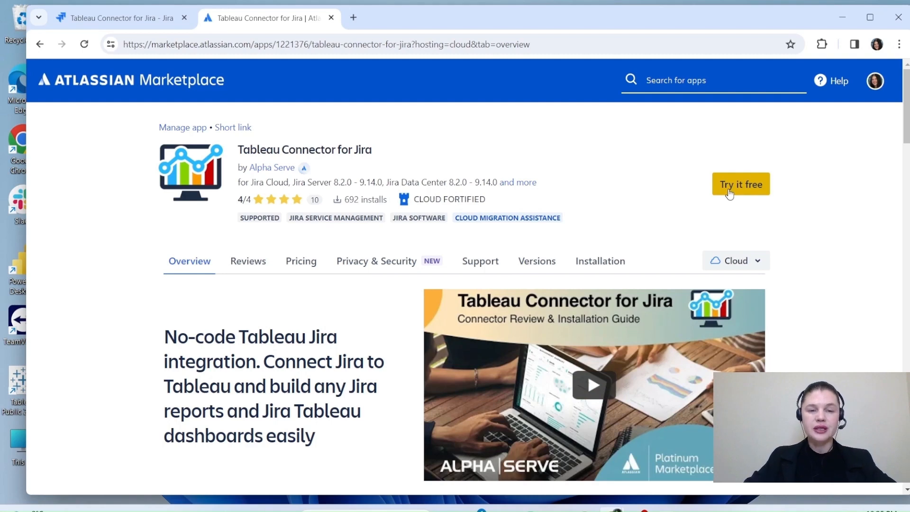
pyautogui.moveTo(318, 310)
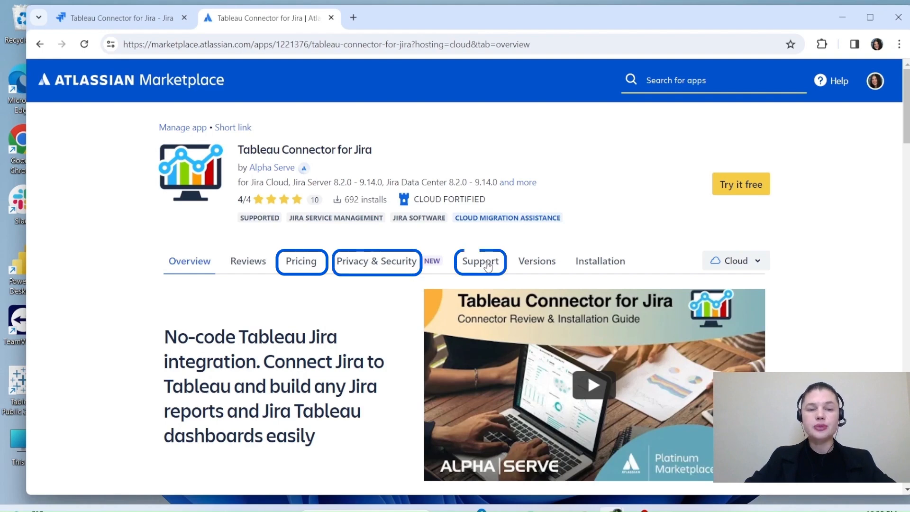
# - Show the connector's cloud pricing and estimate the monthly cost for 1000 users
pyautogui.click(300, 260)
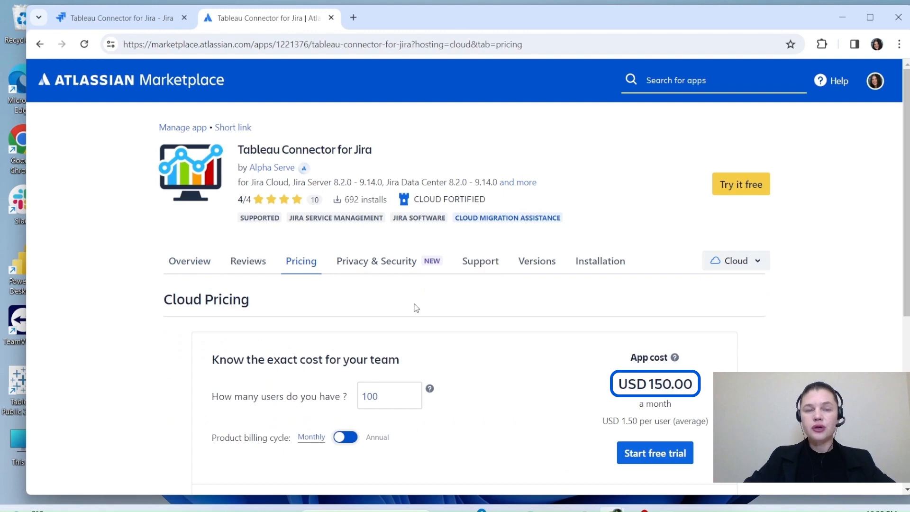
pyautogui.click(388, 396)
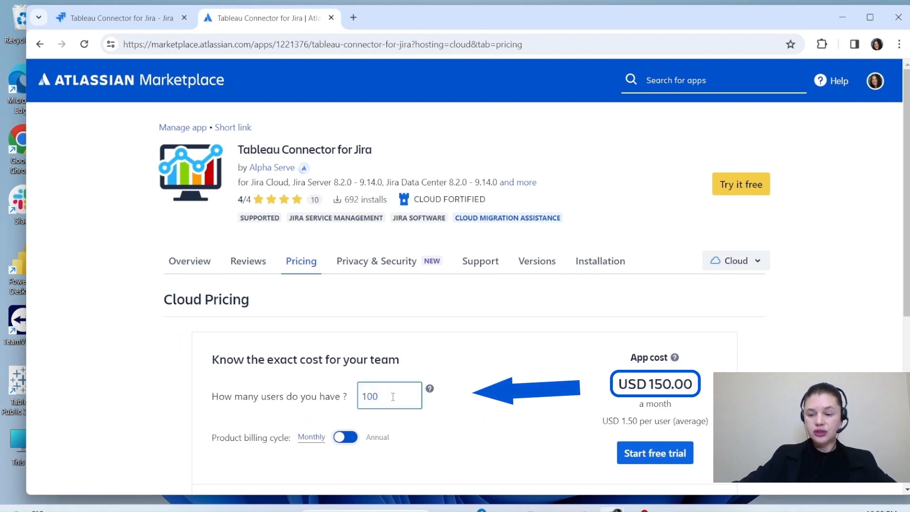
pyautogui.write('1000')
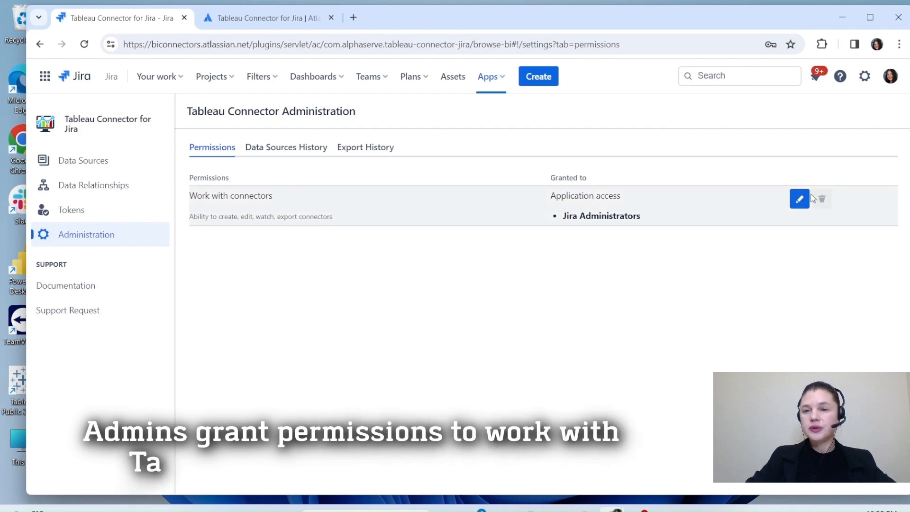
# - Add a user and the administrators group to the Work with connectors permission and save
pyautogui.click(798, 198)
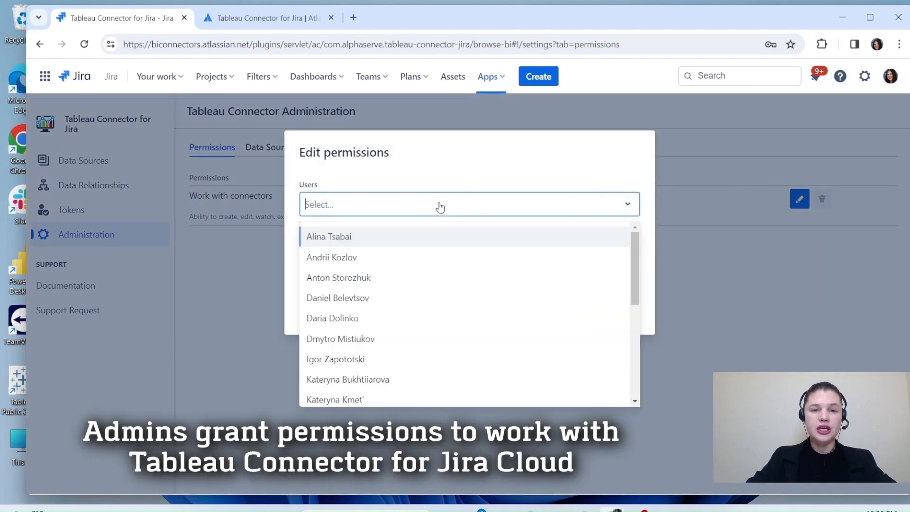
pyautogui.click(328, 236)
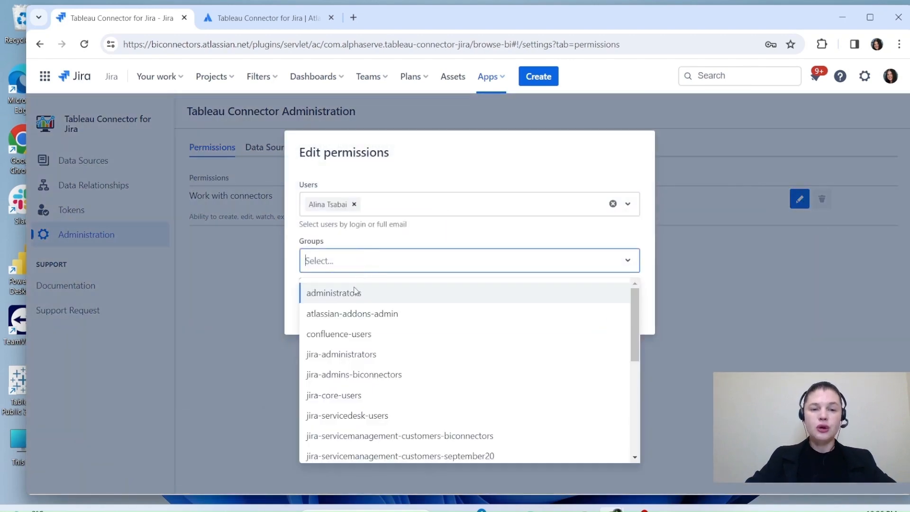
pyautogui.click(334, 292)
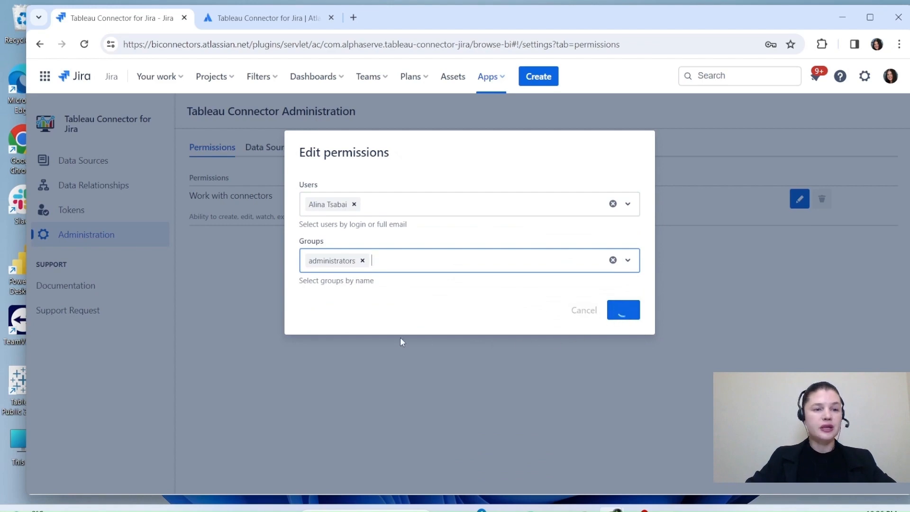
pyautogui.click(622, 309)
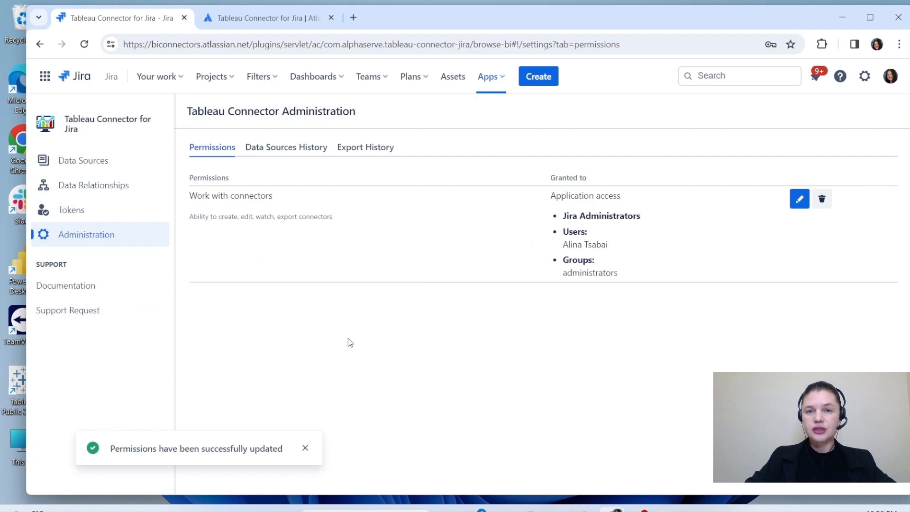
pyautogui.click(488, 76)
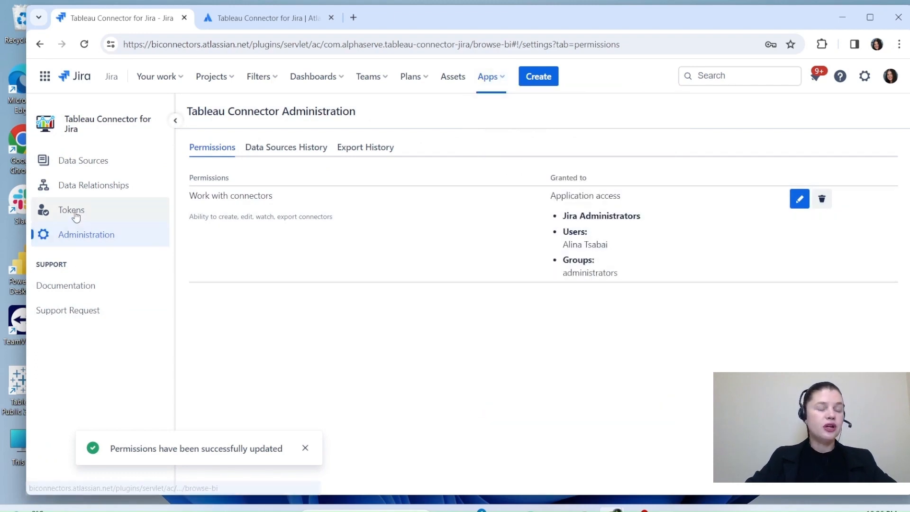
# - View the Tokens page, which lists no access tokens yet
pyautogui.click(70, 209)
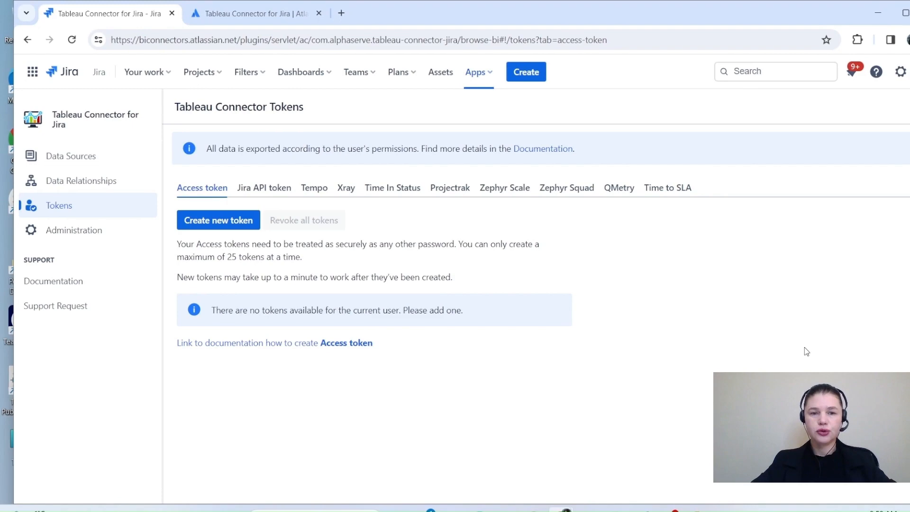
pyautogui.moveTo(542, 148)
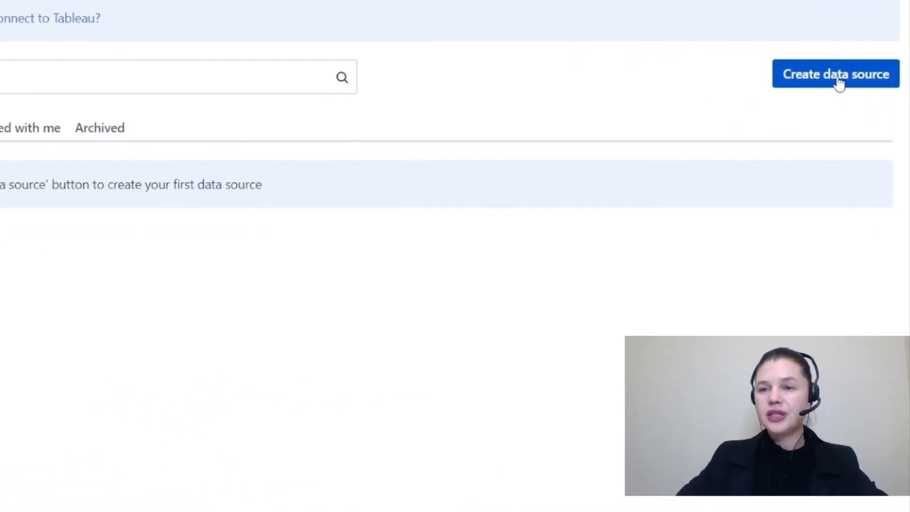
# - Create a new data source and name it 'Worklogs'
pyautogui.click(836, 74)
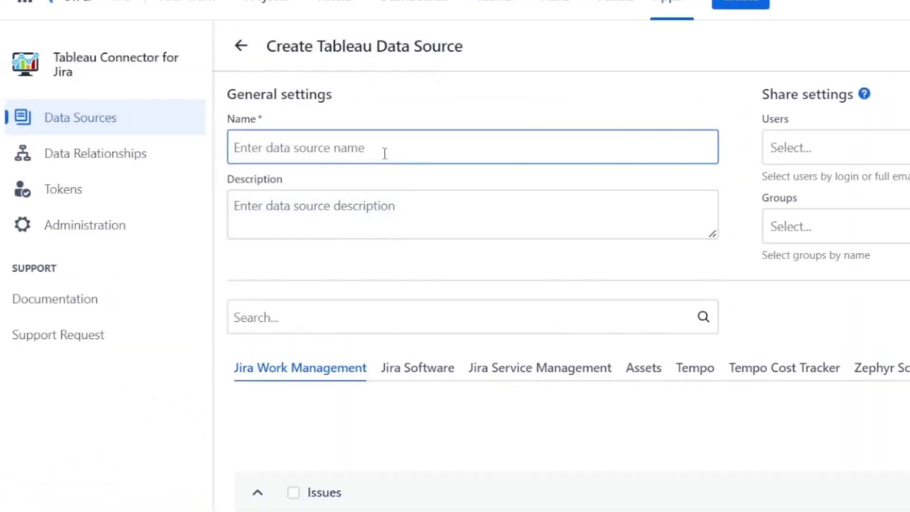
pyautogui.write('W')
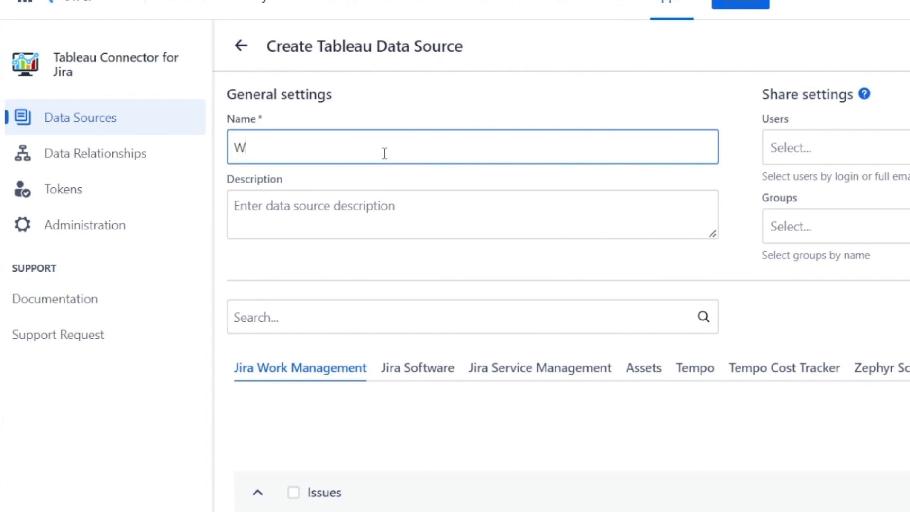
pyautogui.write('orklogs')
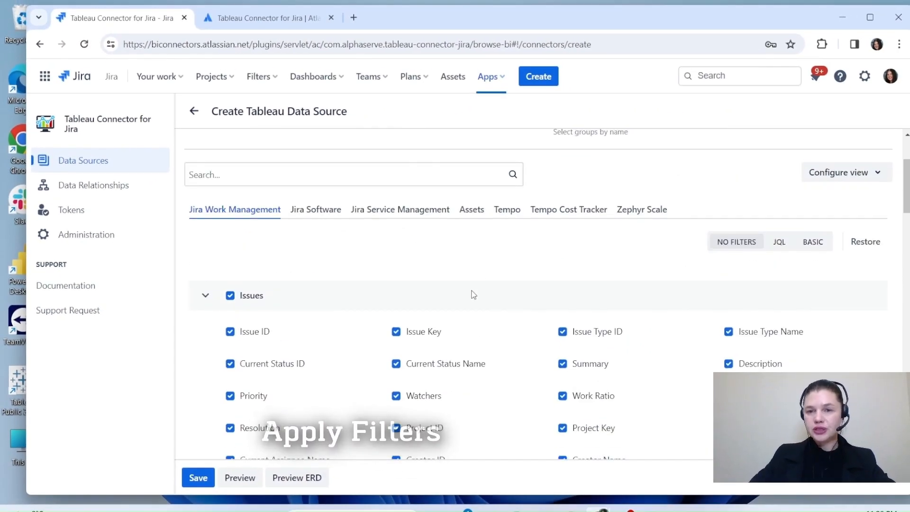
# - Try the BASIC and JQL issue filter modes and include Issue Worklogs
pyautogui.click(811, 241)
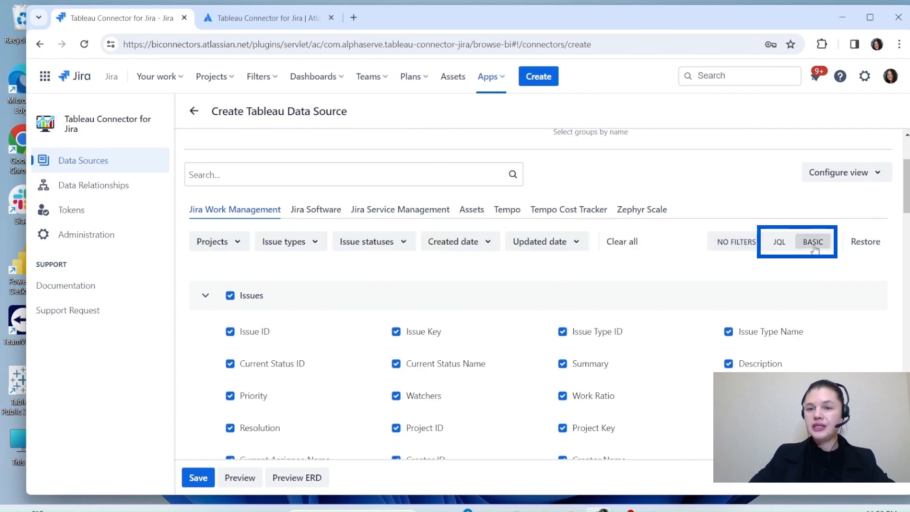
pyautogui.click(778, 241)
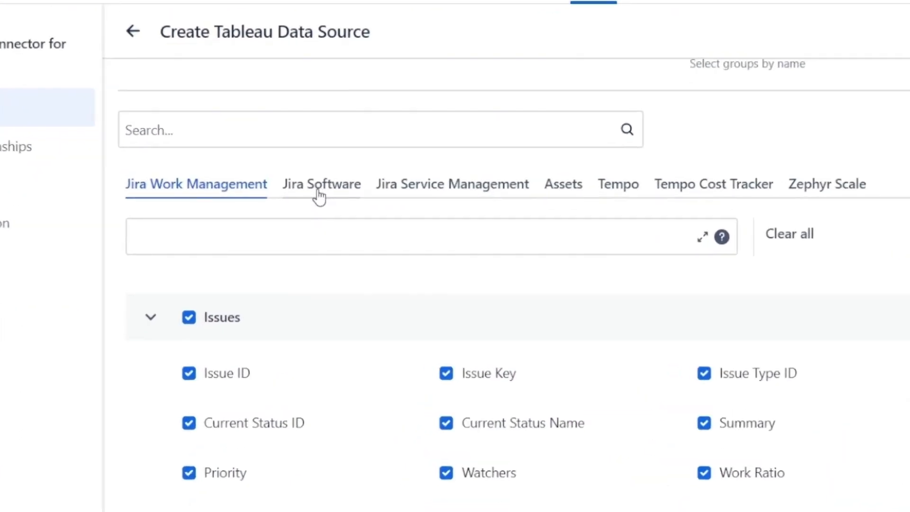
pyautogui.moveTo(280, 196)
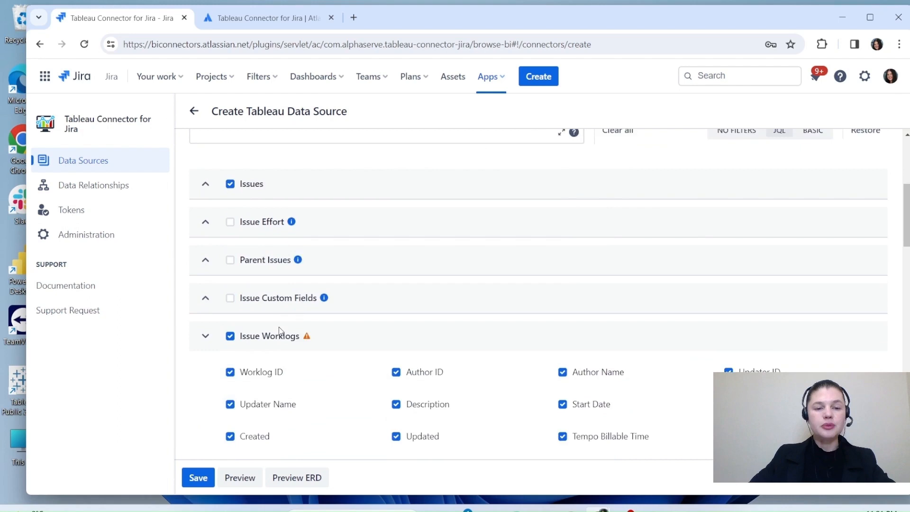
pyautogui.click(205, 335)
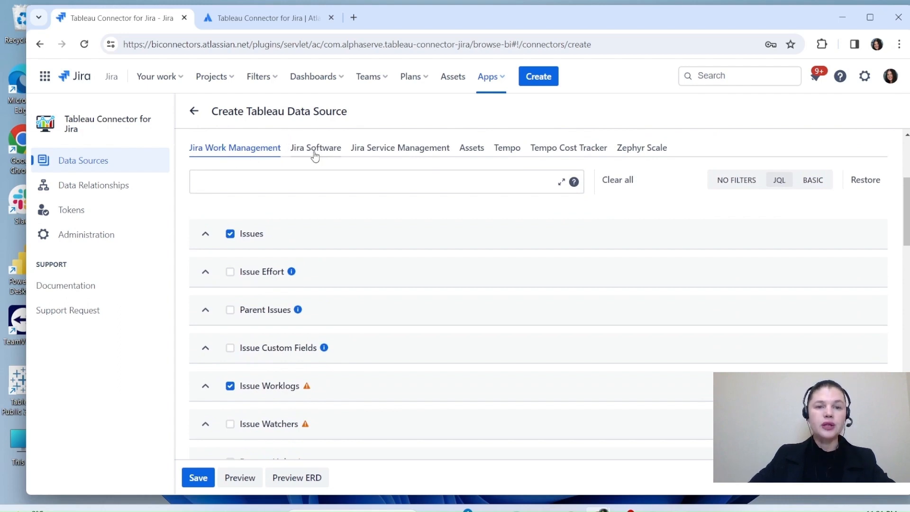
# - Browse the Jira Software and Service Management entities, then save the Worklogs data source
pyautogui.click(315, 147)
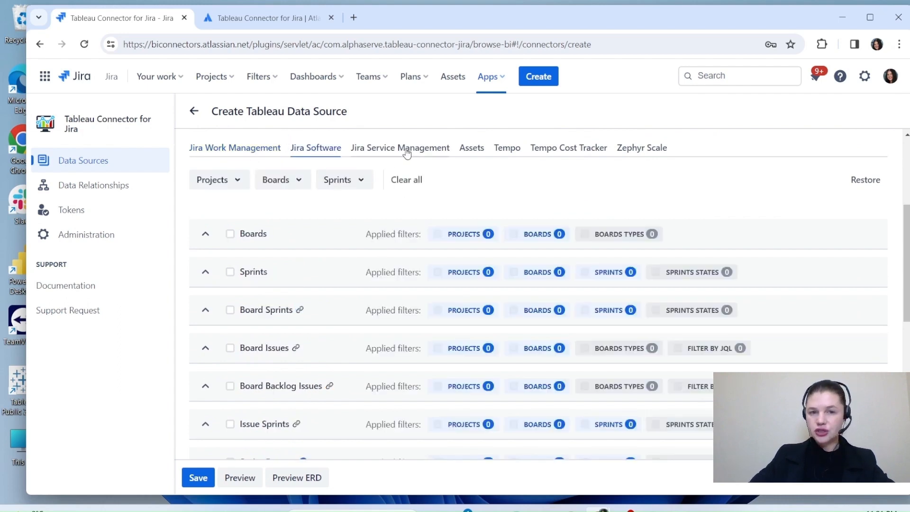
pyautogui.click(399, 148)
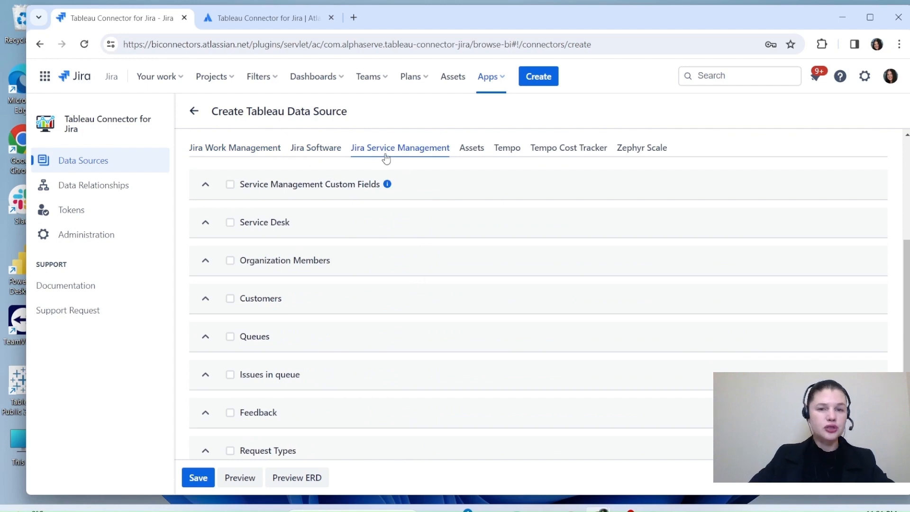
pyautogui.click(315, 148)
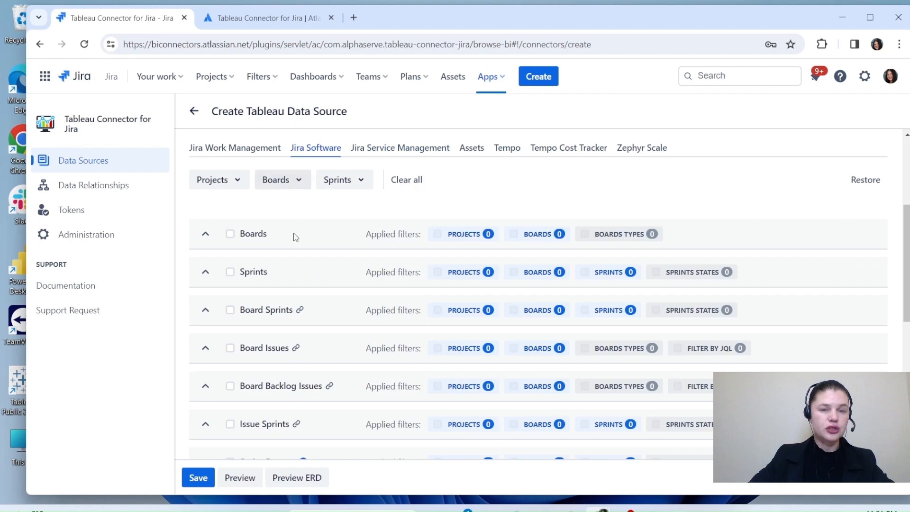
pyautogui.click(198, 477)
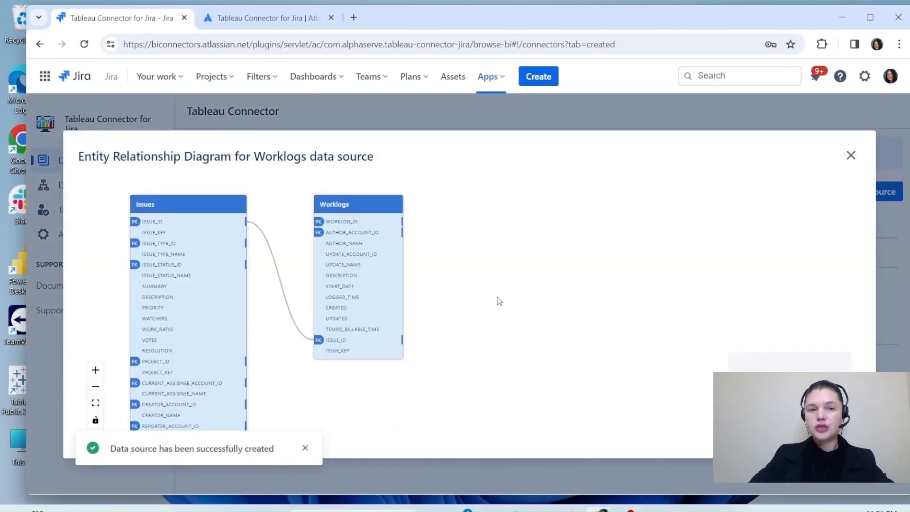
# - Reposition the Worklogs table in the relationship diagram, then close the diagram
pyautogui.moveTo(358, 204); pyautogui.dragTo(413, 192)
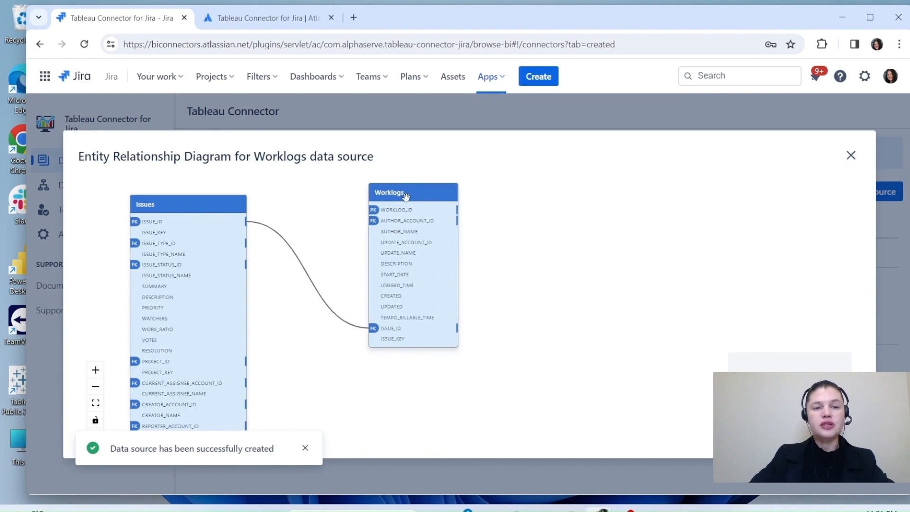
pyautogui.moveTo(523, 296)
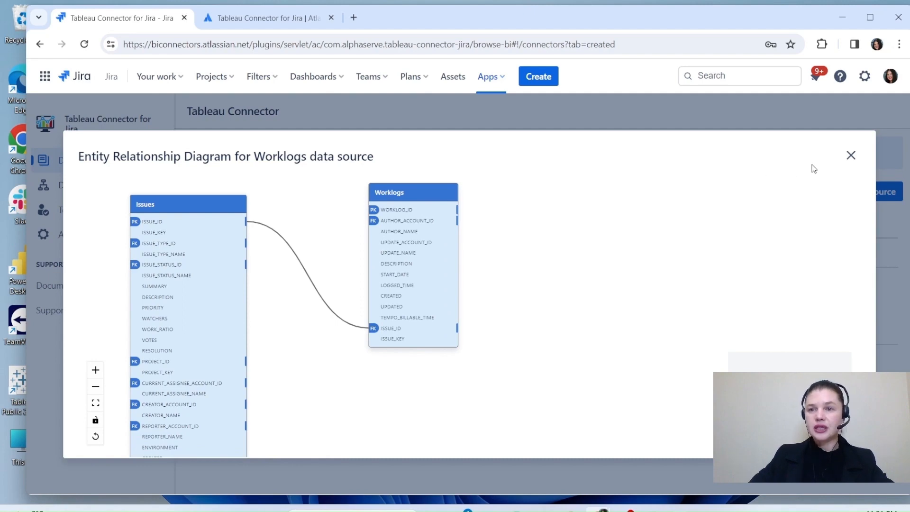
pyautogui.click(851, 155)
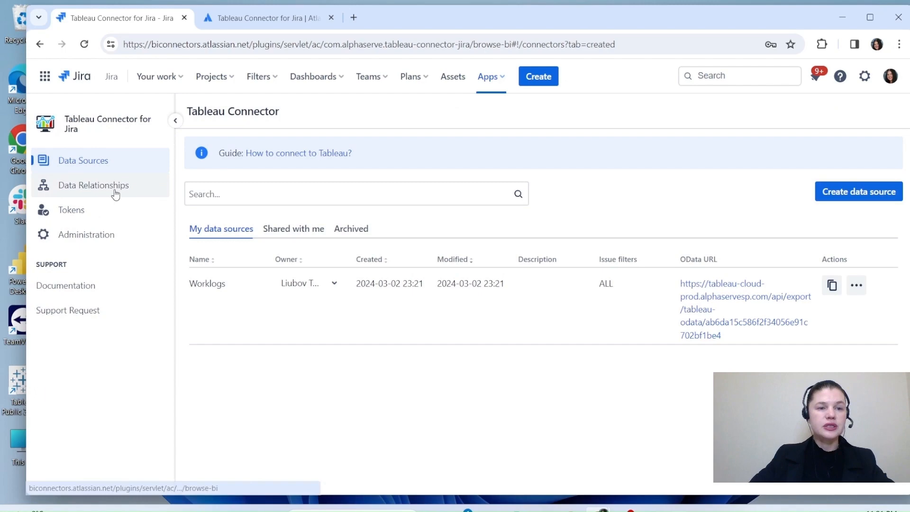
# - Return to the Tokens page from the left sidebar
pyautogui.click(93, 184)
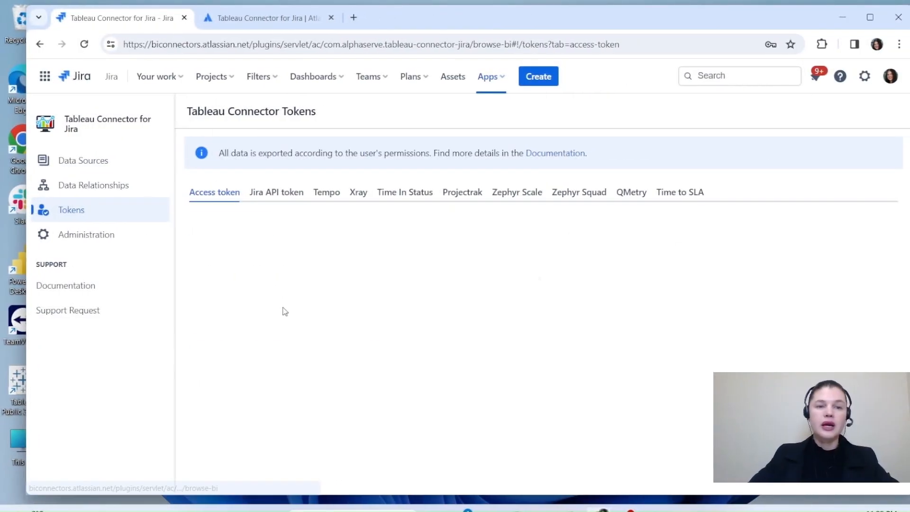
# - Create a 'Demo' access token and sign in to the Worklogs OData feed in Tableau Public
pyautogui.click(230, 224)
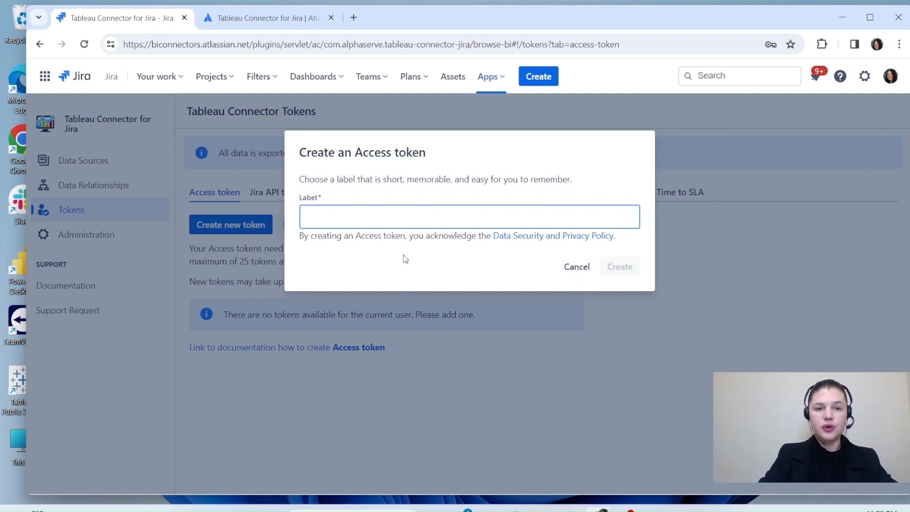
pyautogui.write('Demo')
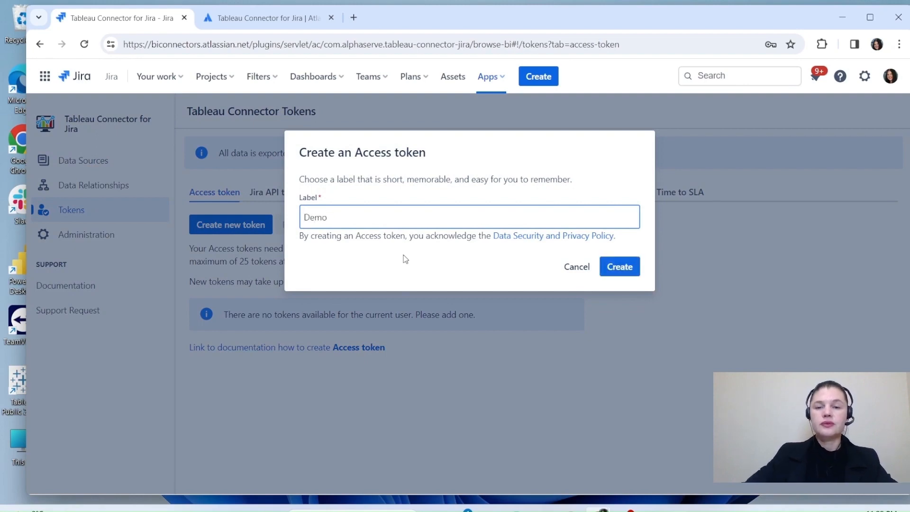
pyautogui.click(618, 266)
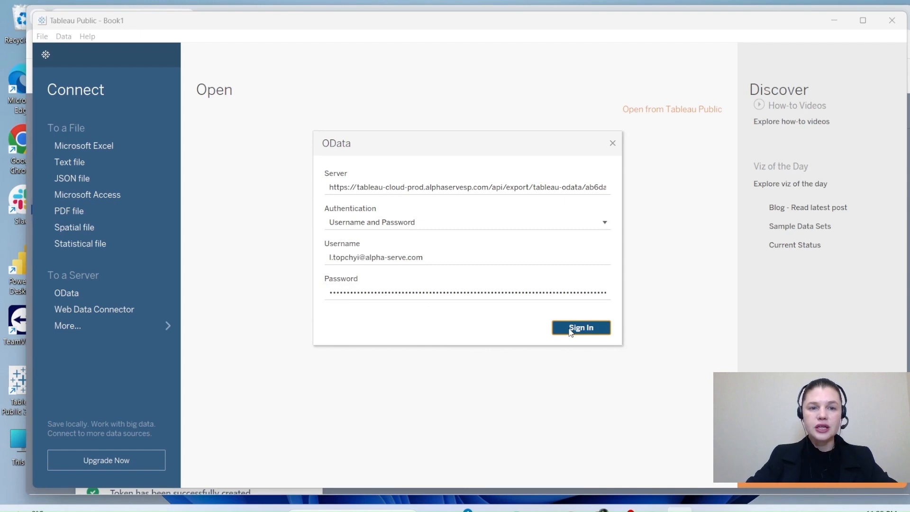
pyautogui.click(580, 328)
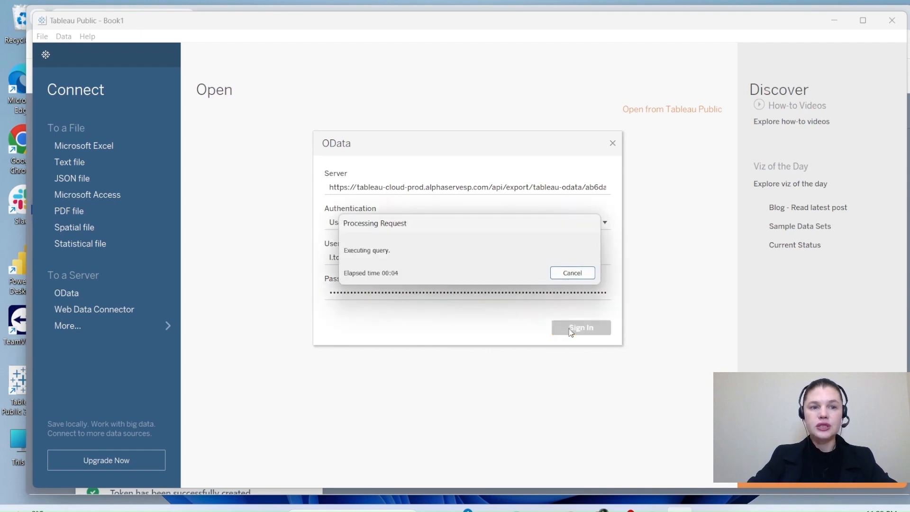